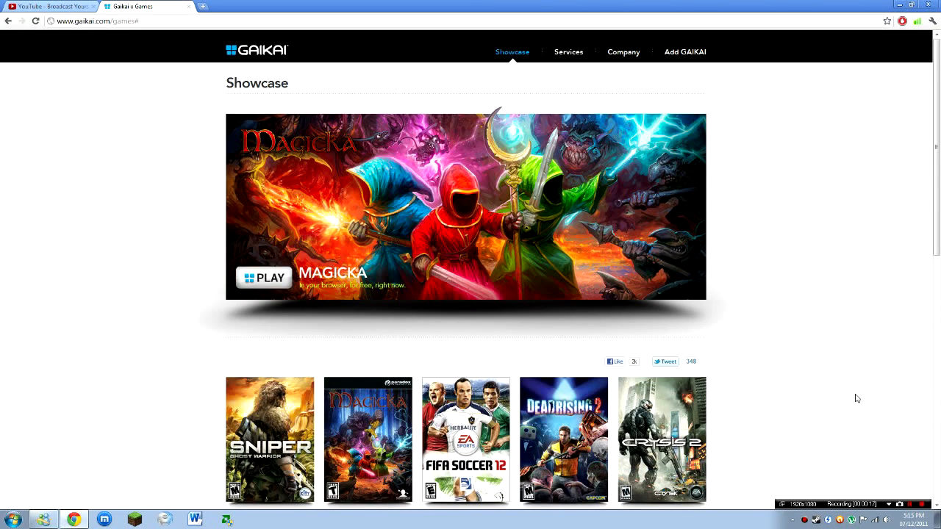
{"action": "mouse_move", "coordinate": [854, 375]}
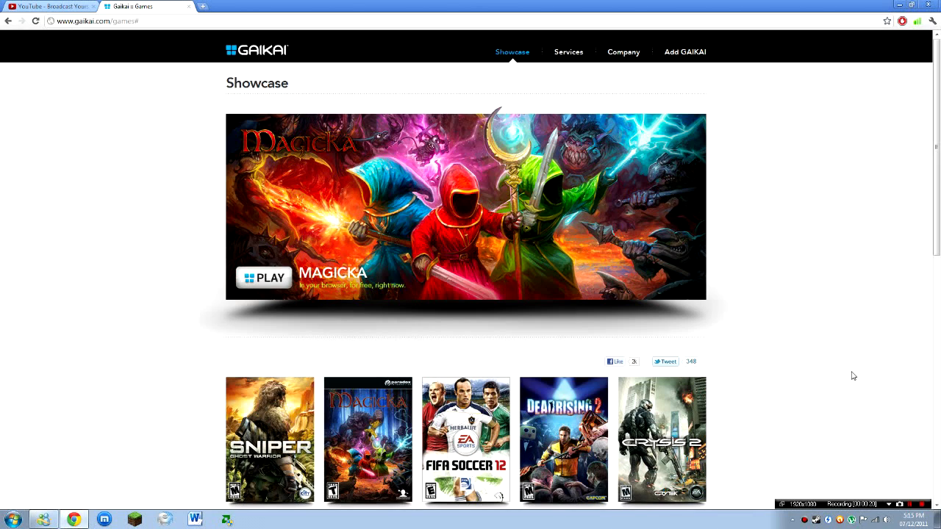
{"action": "mouse_move", "coordinate": [850, 365]}
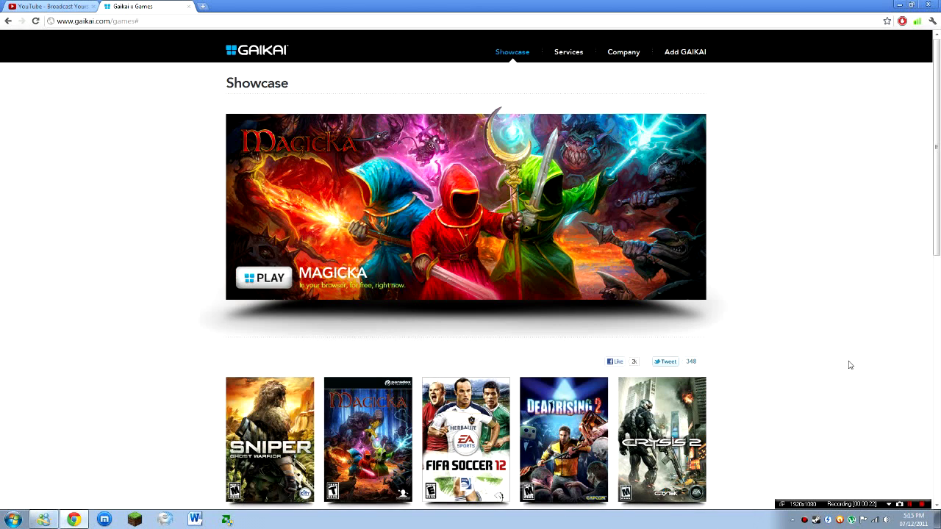
Return to the Gaikai home page and launch the Crysis 2 demo from the More Games row
{"action": "scroll", "scroll_direction": "down", "scroll_amount": 3}
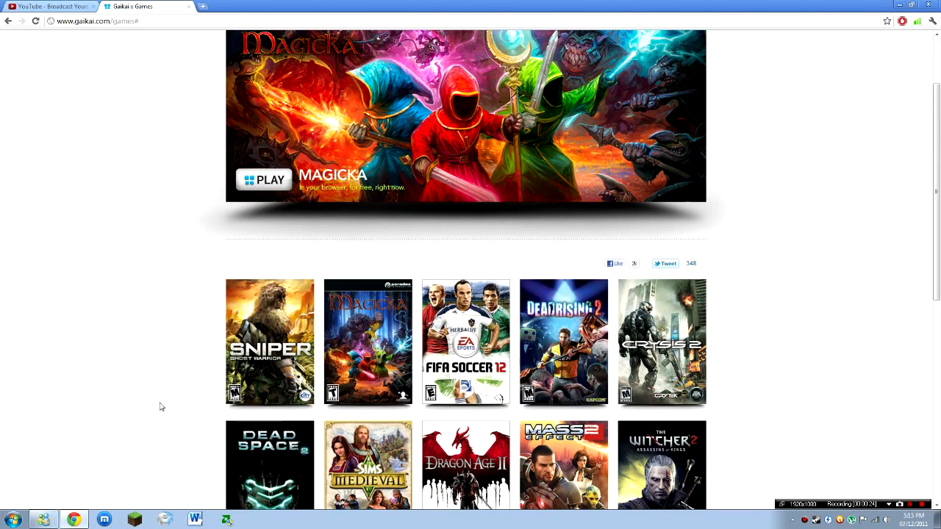
{"action": "scroll", "scroll_direction": "down", "scroll_amount": 3}
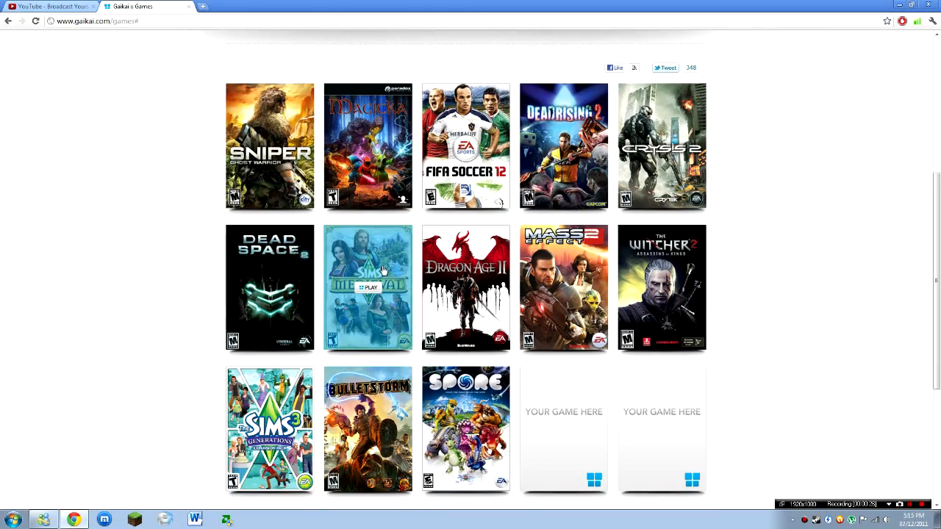
{"action": "scroll", "scroll_direction": "up", "scroll_amount": 3}
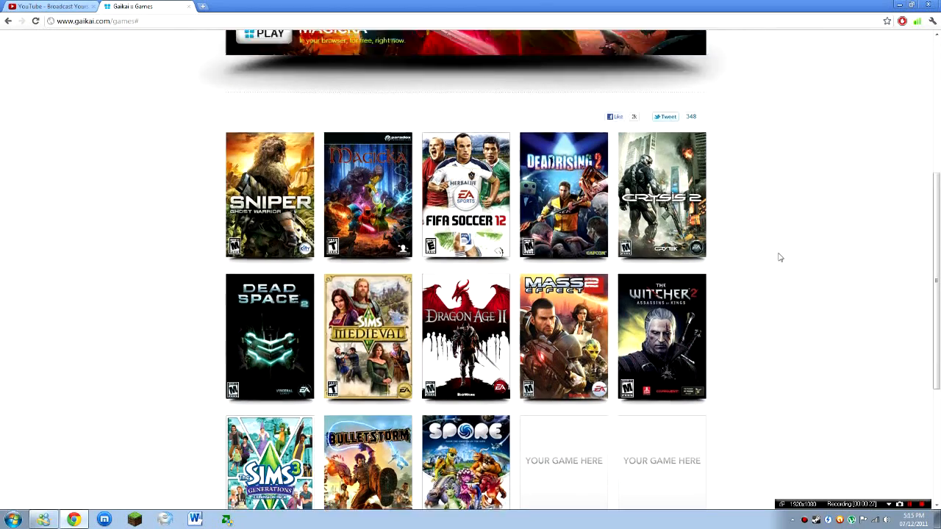
{"action": "scroll", "scroll_direction": "up", "scroll_amount": 3}
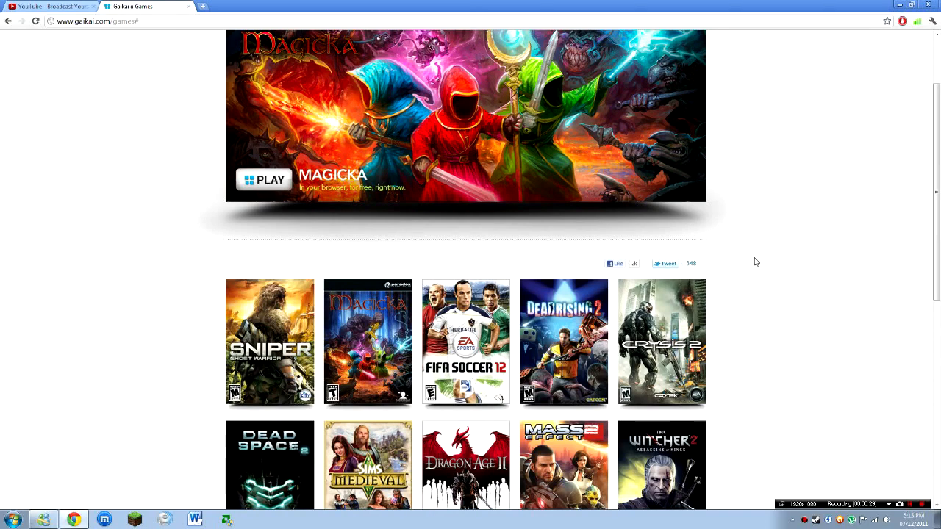
{"action": "mouse_move", "coordinate": [47, 42]}
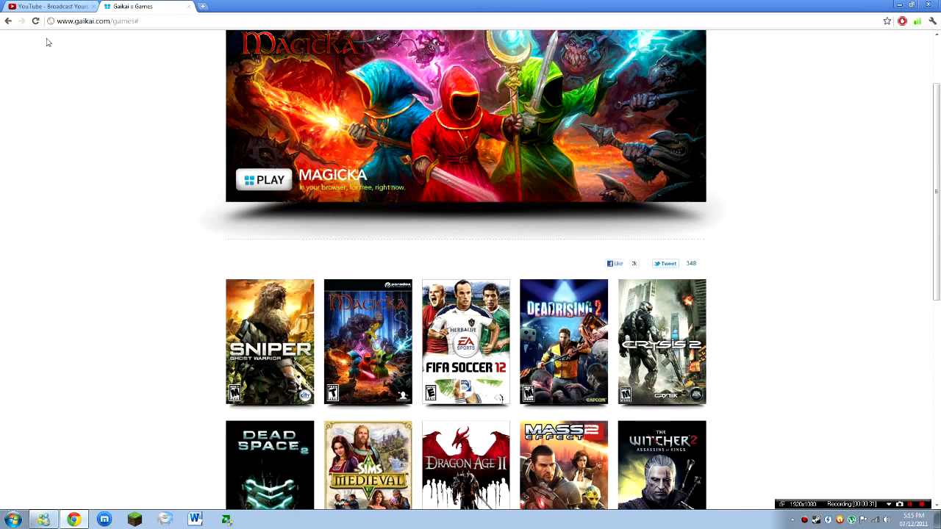
{"action": "mouse_move", "coordinate": [837, 374]}
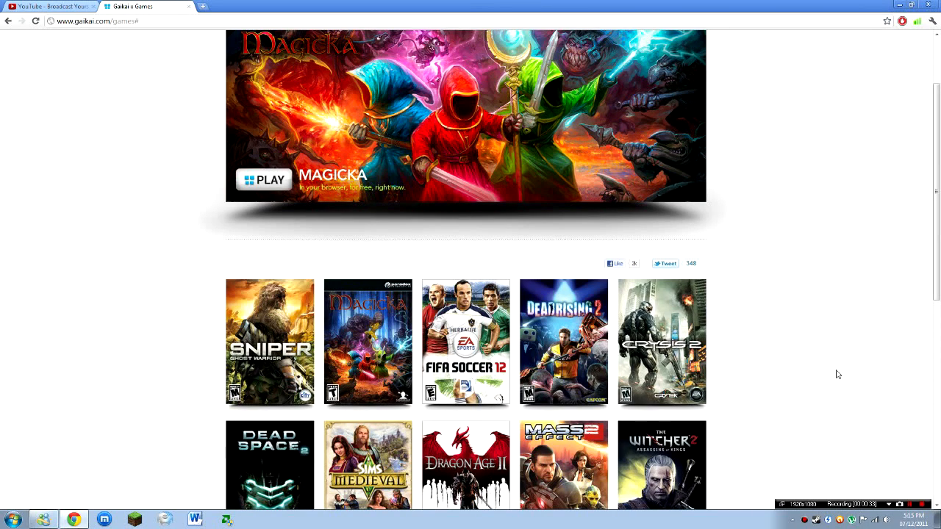
{"action": "mouse_move", "coordinate": [843, 377]}
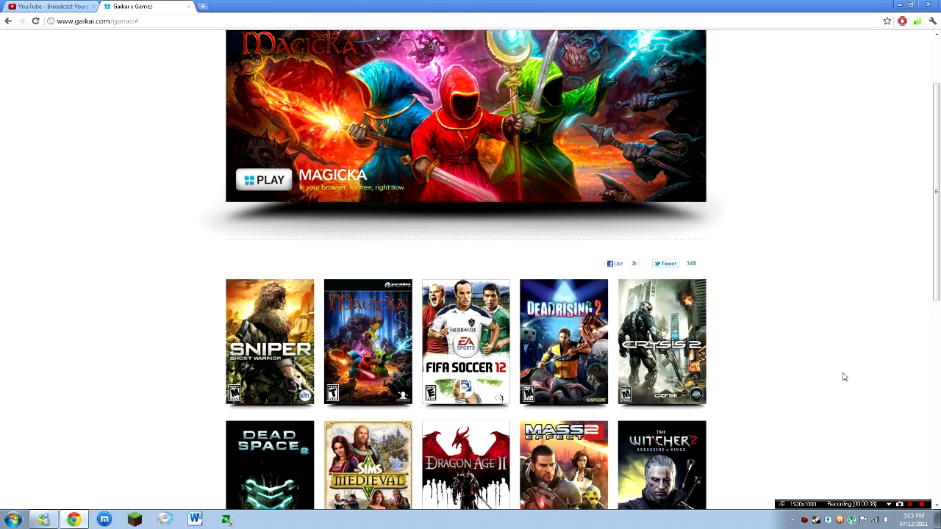
{"action": "mouse_move", "coordinate": [852, 358]}
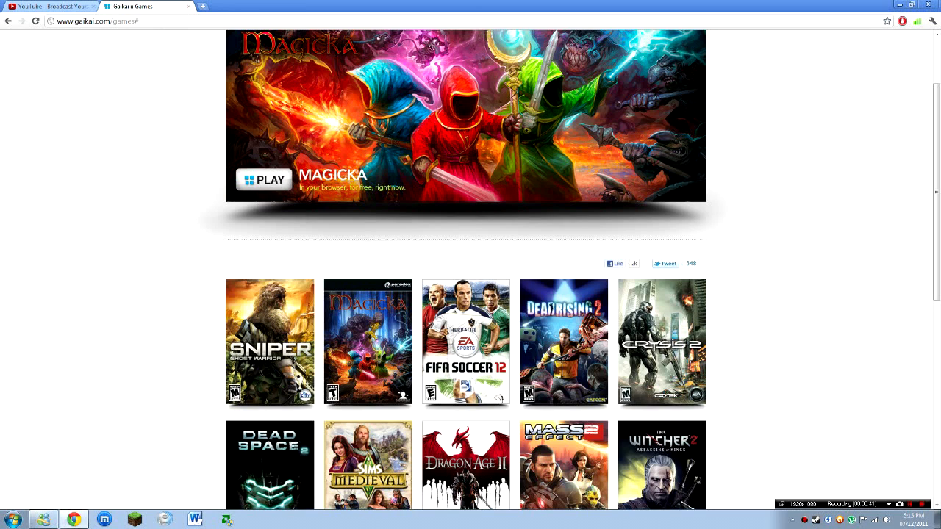
{"action": "left_click", "coordinate": [95, 20]}
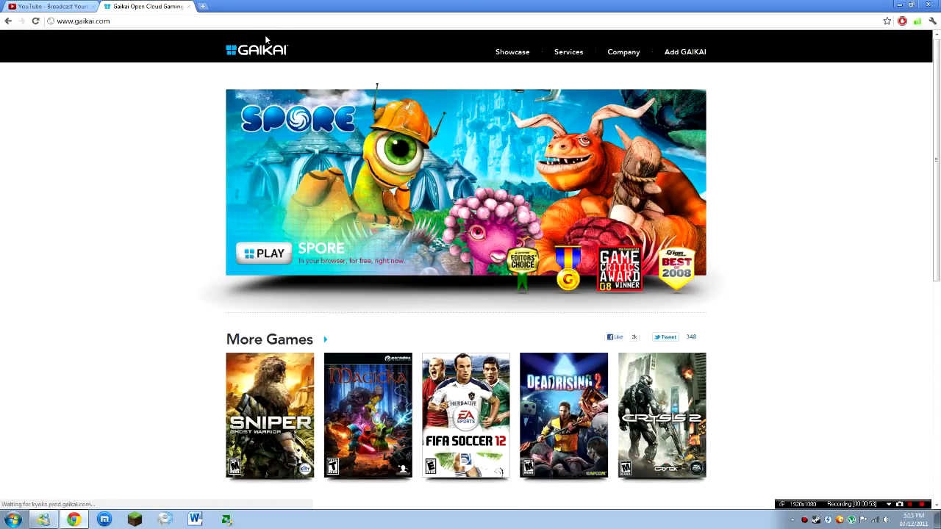
{"action": "scroll", "scroll_direction": "down", "scroll_amount": 3}
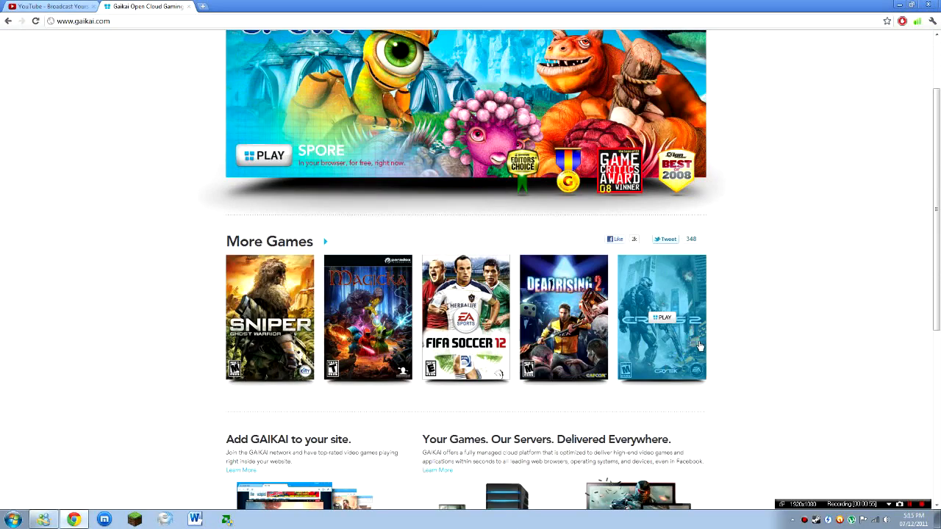
{"action": "mouse_move", "coordinate": [661, 318]}
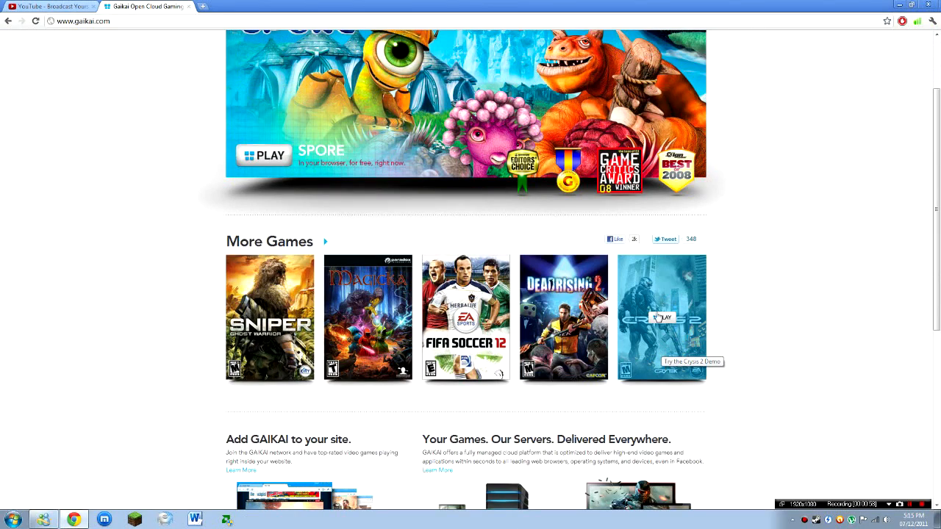
{"action": "left_click", "coordinate": [661, 317]}
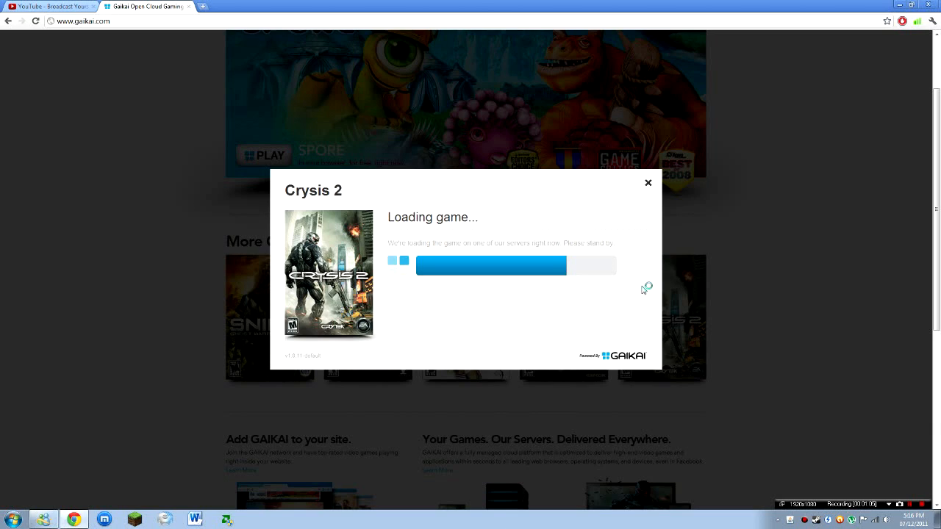
{"action": "mouse_move", "coordinate": [641, 290]}
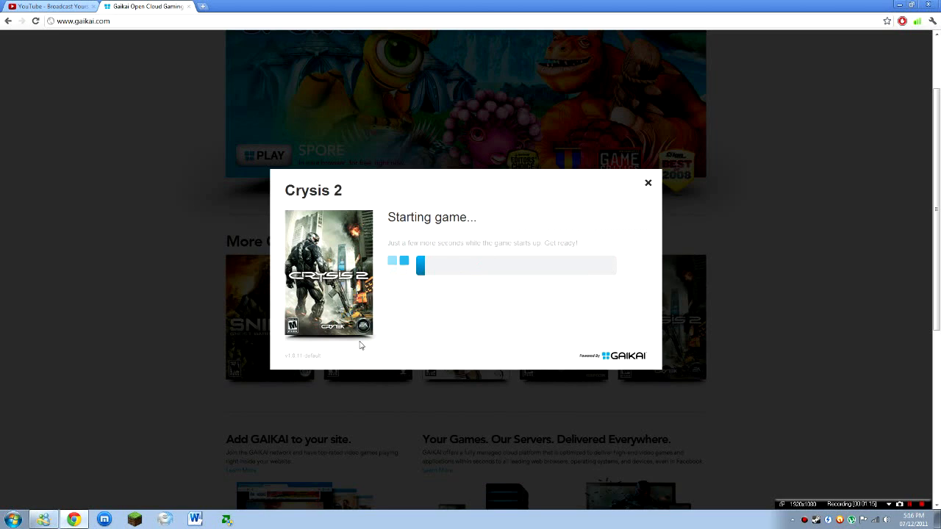
{"action": "mouse_move", "coordinate": [539, 378]}
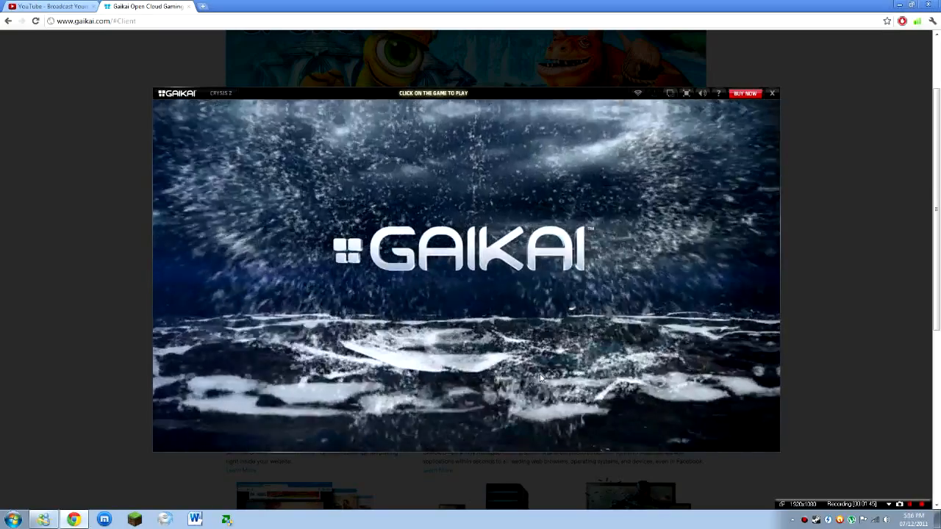
{"action": "mouse_move", "coordinate": [745, 94]}
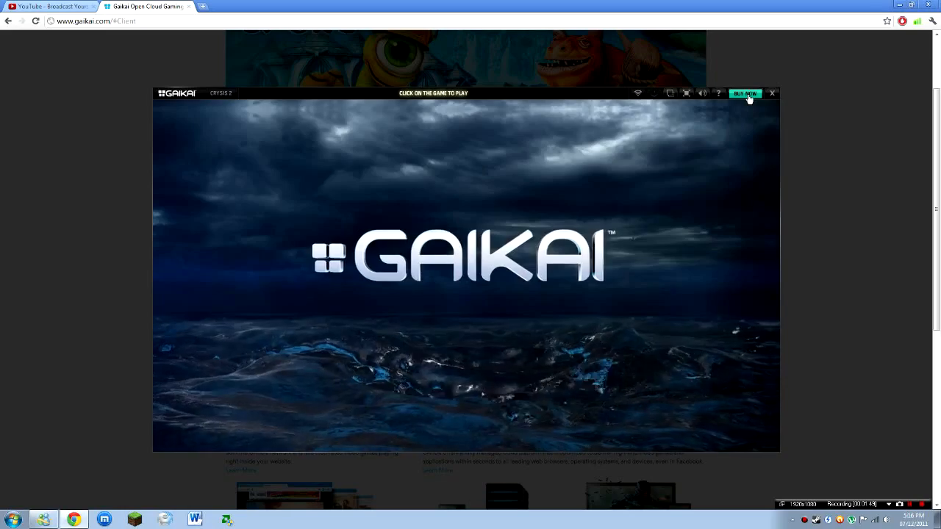
{"action": "mouse_move", "coordinate": [903, 218]}
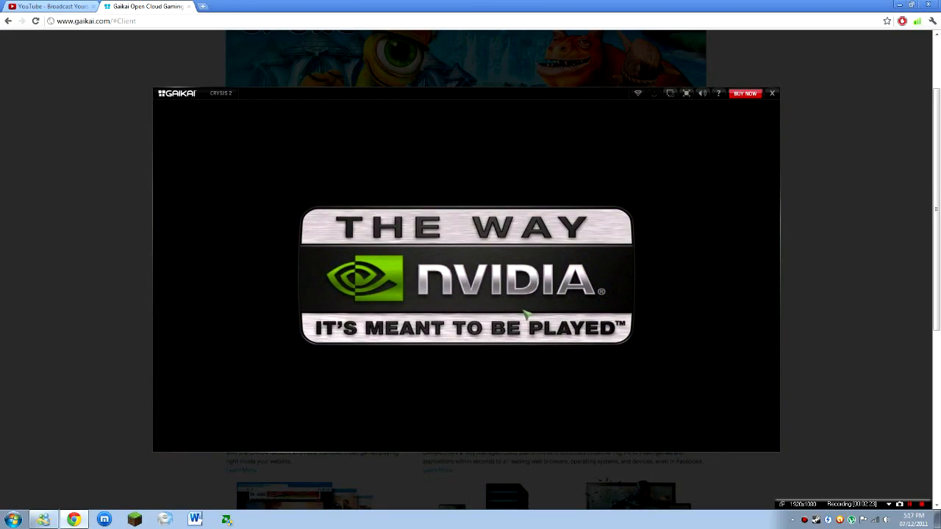
{"action": "mouse_move", "coordinate": [526, 349]}
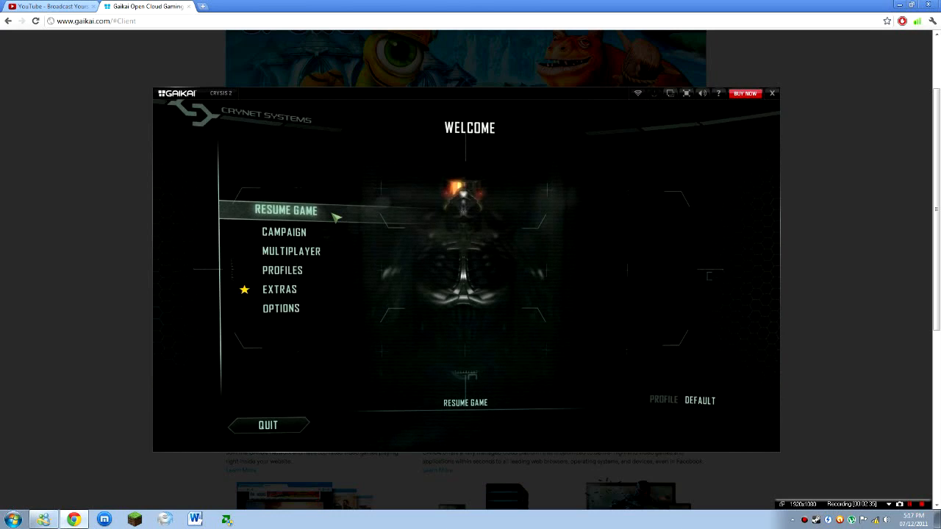
Check the Crysis 2 campaign screen, go back to the welcome menu, and resume the saved game
{"action": "left_click", "coordinate": [284, 232]}
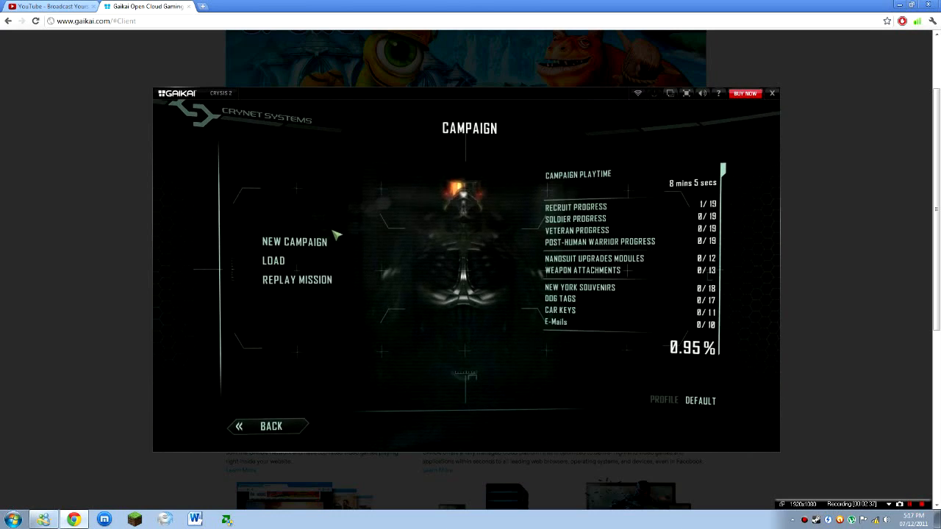
{"action": "left_click", "coordinate": [270, 426]}
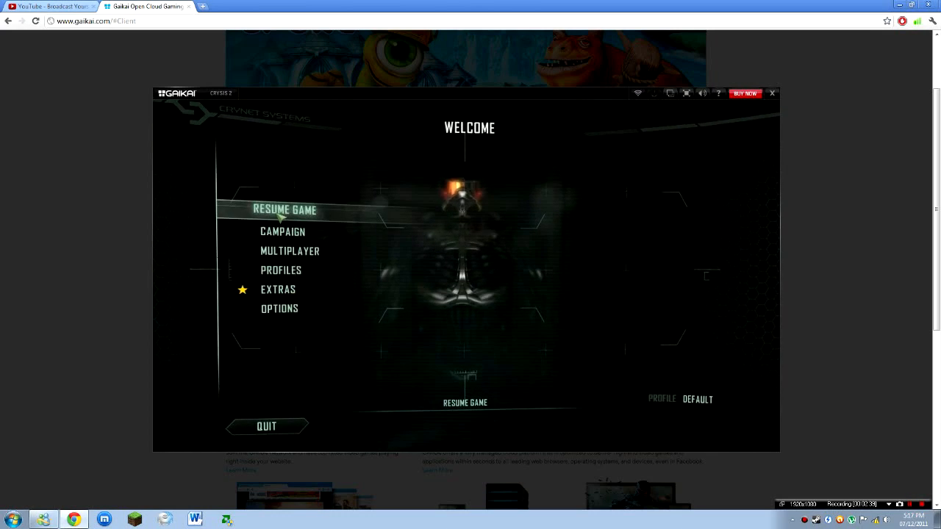
{"action": "left_click", "coordinate": [285, 210]}
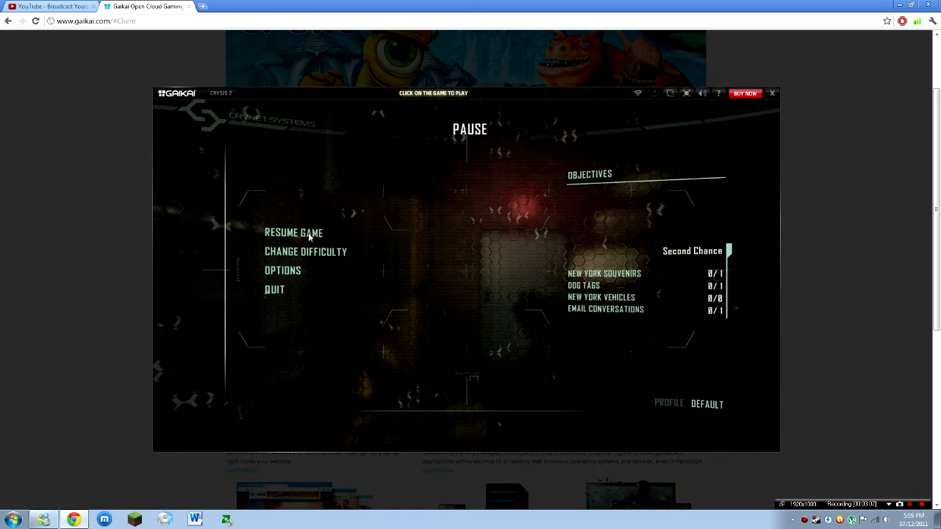
Choose RESUME GAME in the Crysis 2 pause menu to continue playing
{"action": "left_click", "coordinate": [293, 233]}
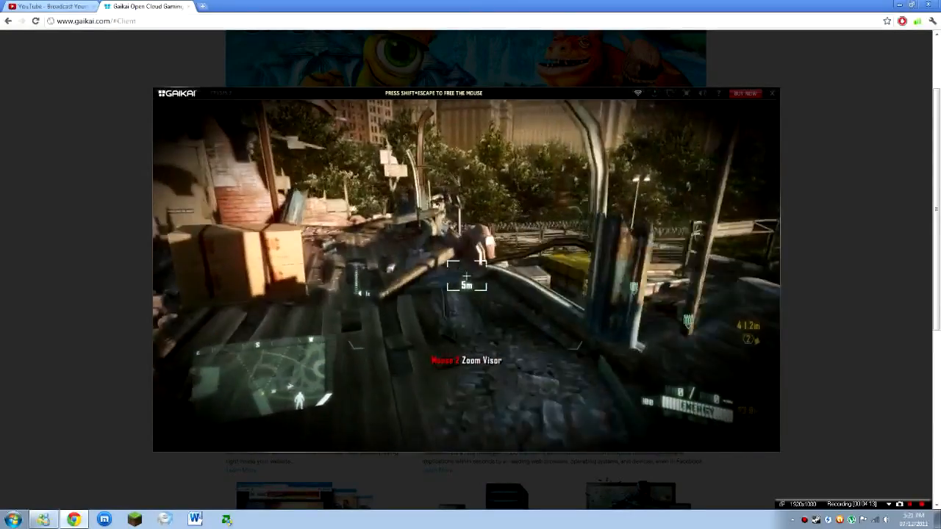
Press Escape during Crysis 2 gameplay in the sunlit park
{"action": "key", "text": "Escape"}
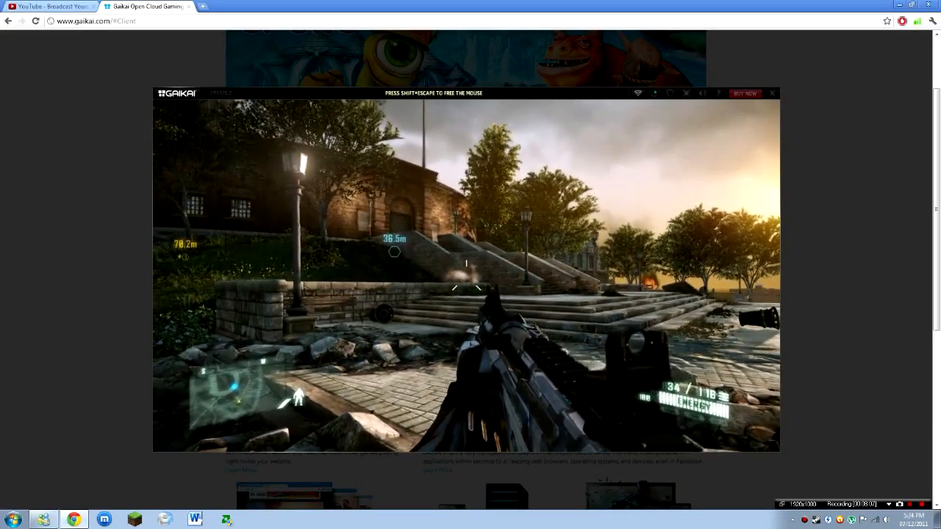
{"action": "mouse_move", "coordinate": [466, 264]}
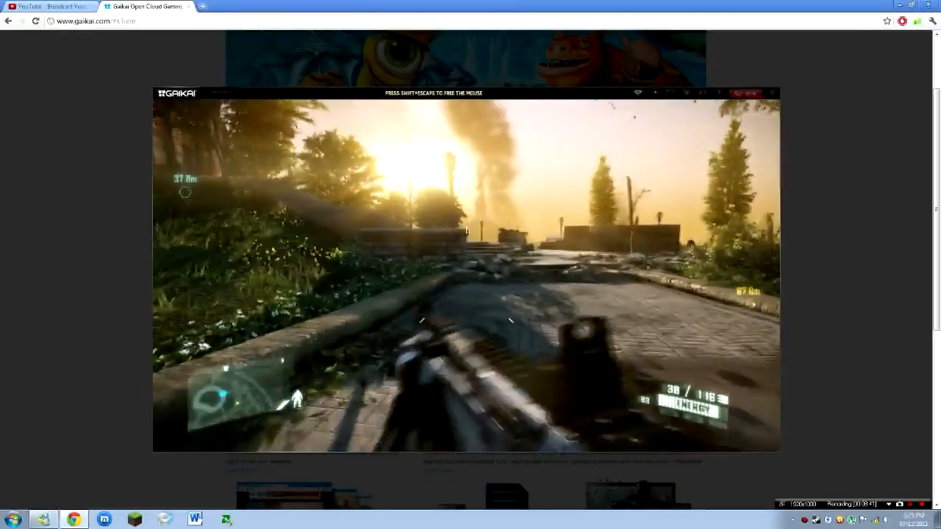
{"action": "mouse_move", "coordinate": [466, 272]}
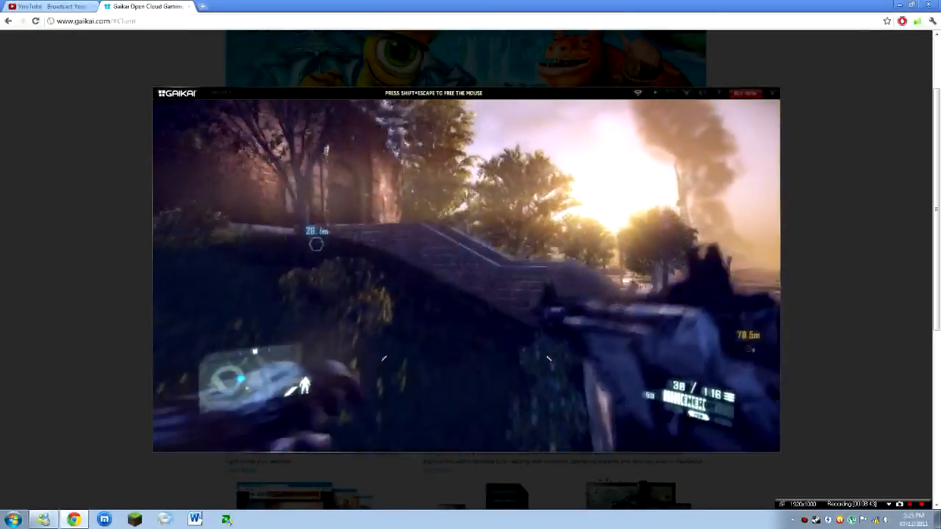